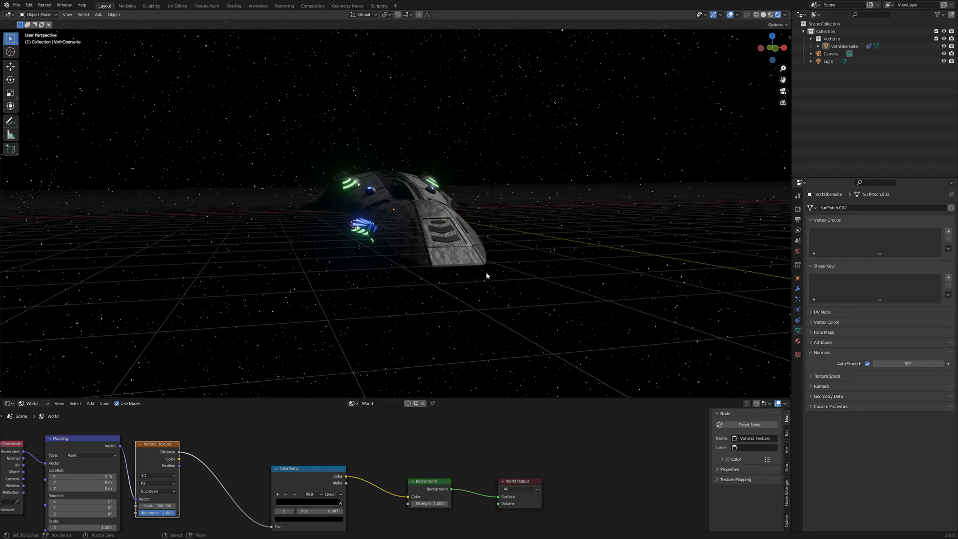
mouse_move(504, 283)
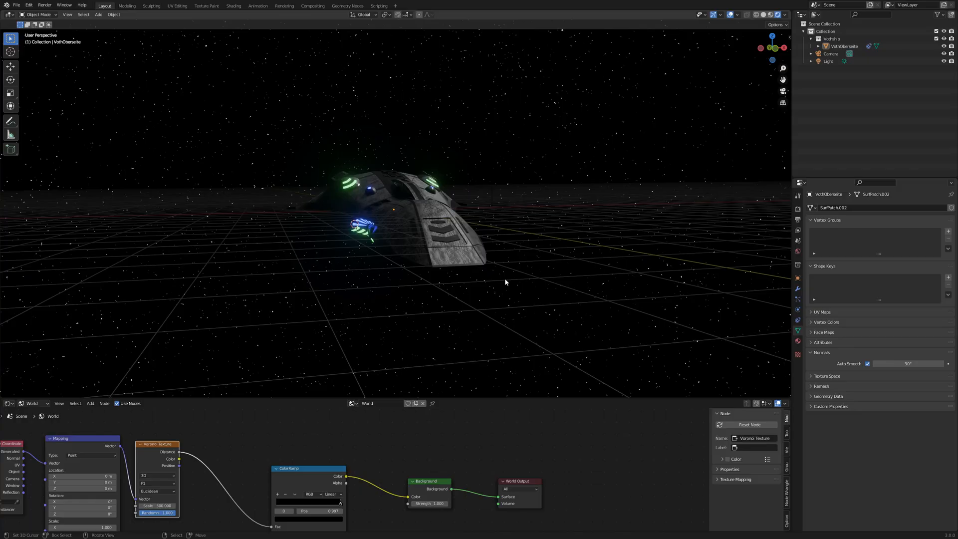
mouse_move(451, 350)
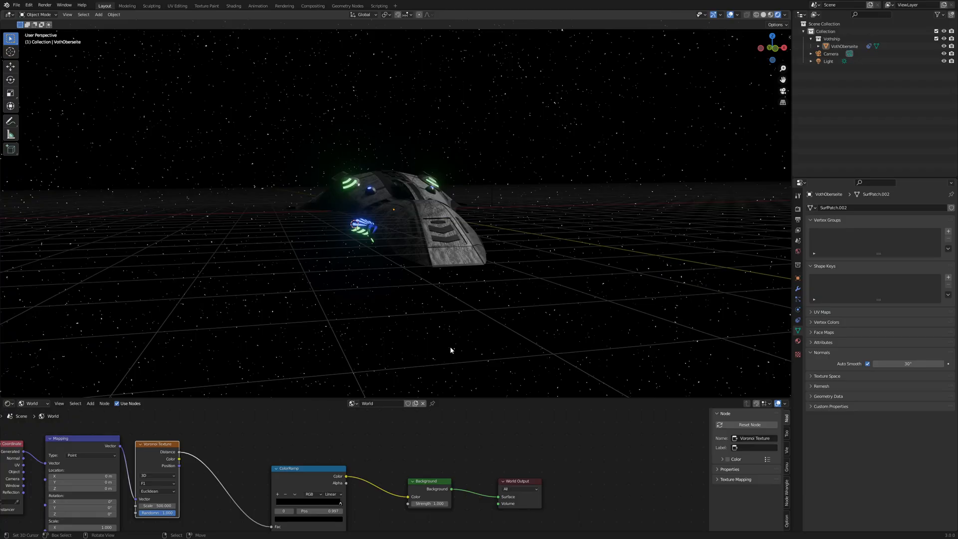
Enable Transparent film in Render Properties and the Environment pass in View Layer Passes
left_click(798, 195)
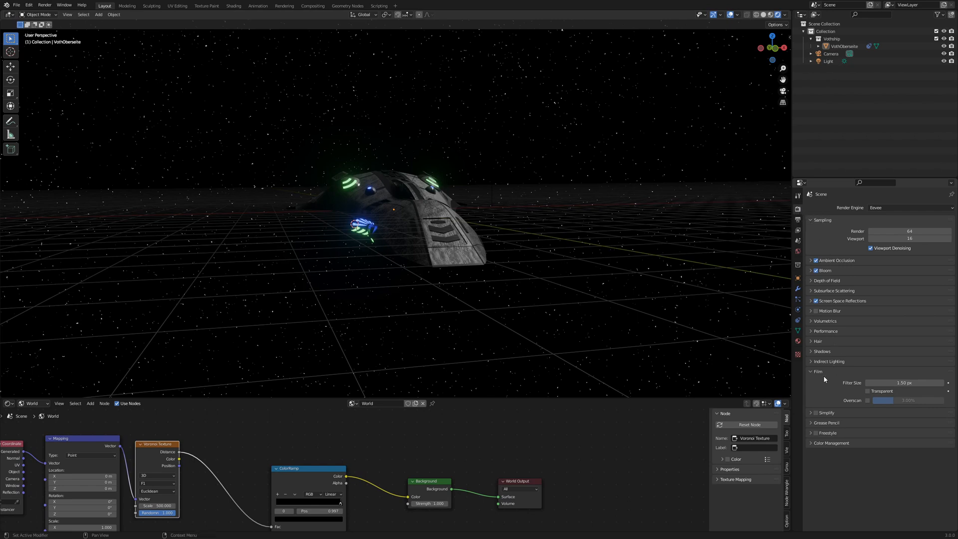
left_click(869, 391)
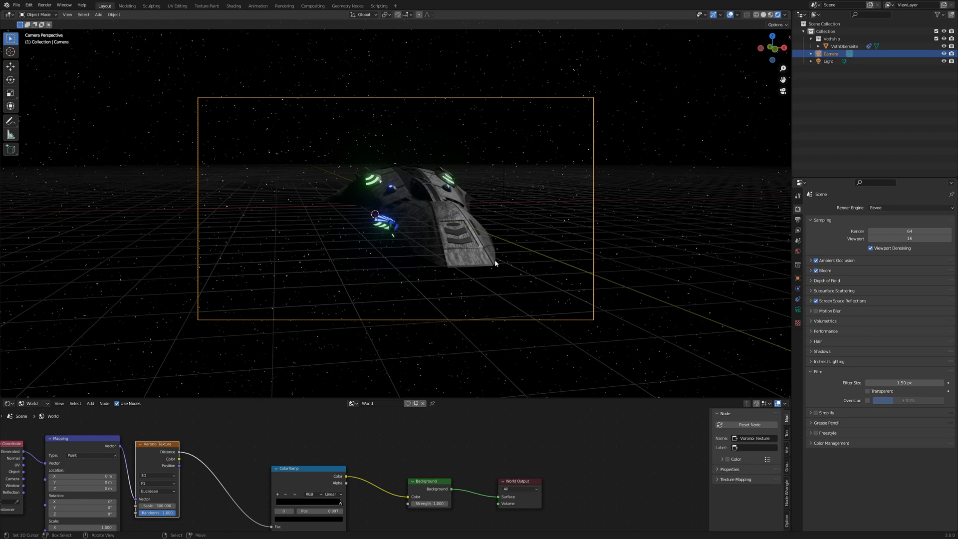
mouse_move(831, 411)
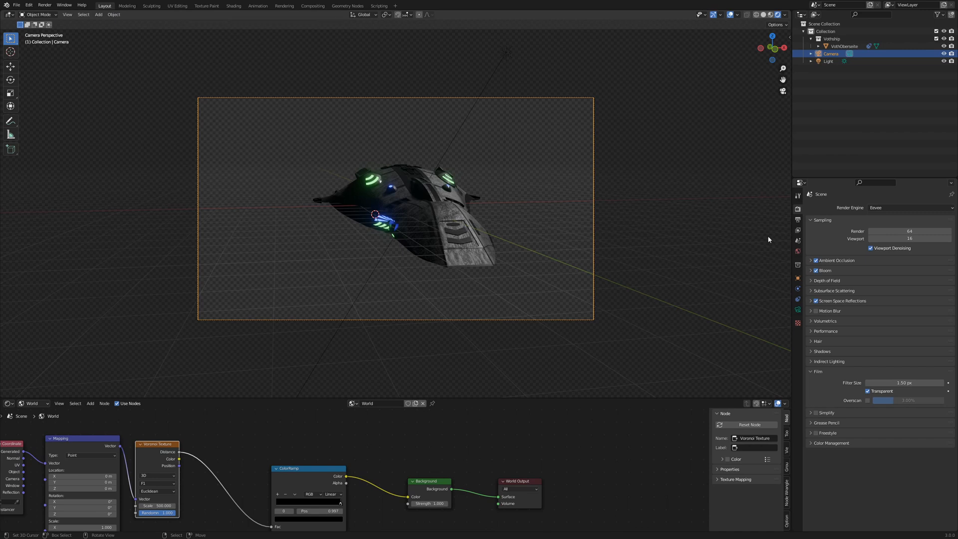
mouse_move(798, 231)
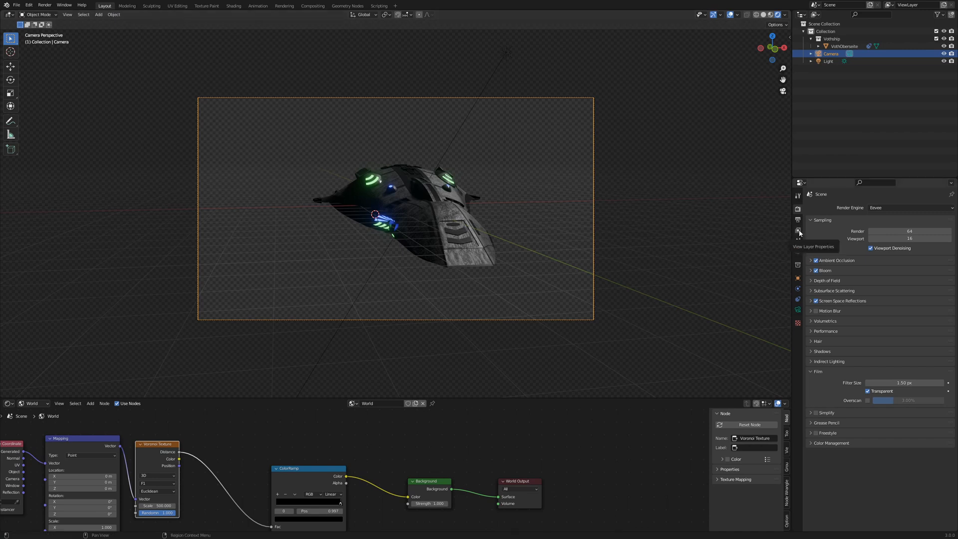
left_click(798, 231)
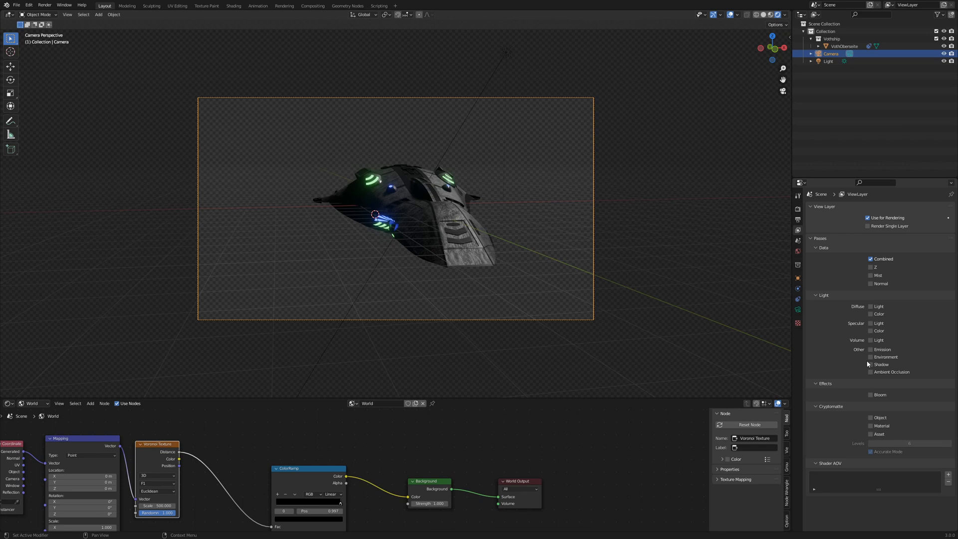
left_click(871, 356)
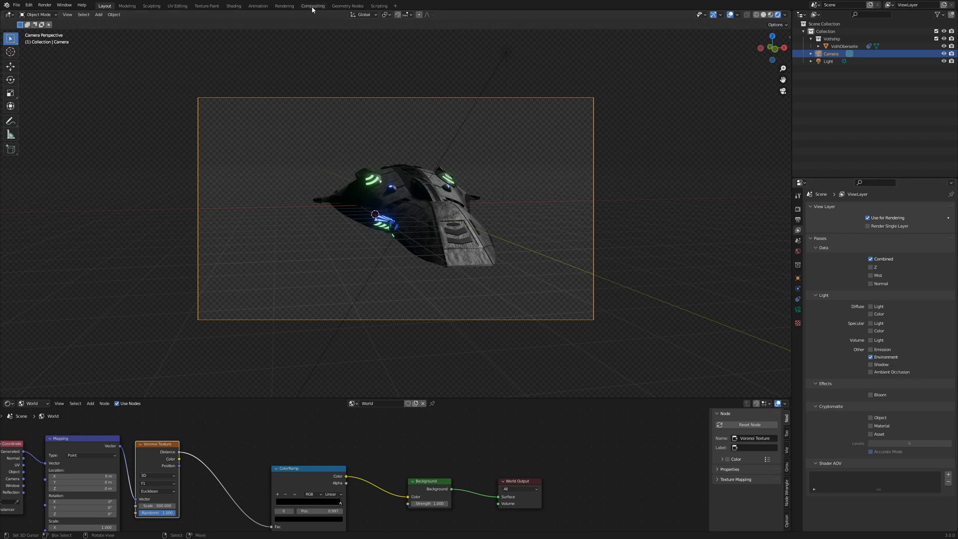
In the Compositing workspace, add an Alpha Over node fed by Render Layers Env and Image
left_click(312, 5)
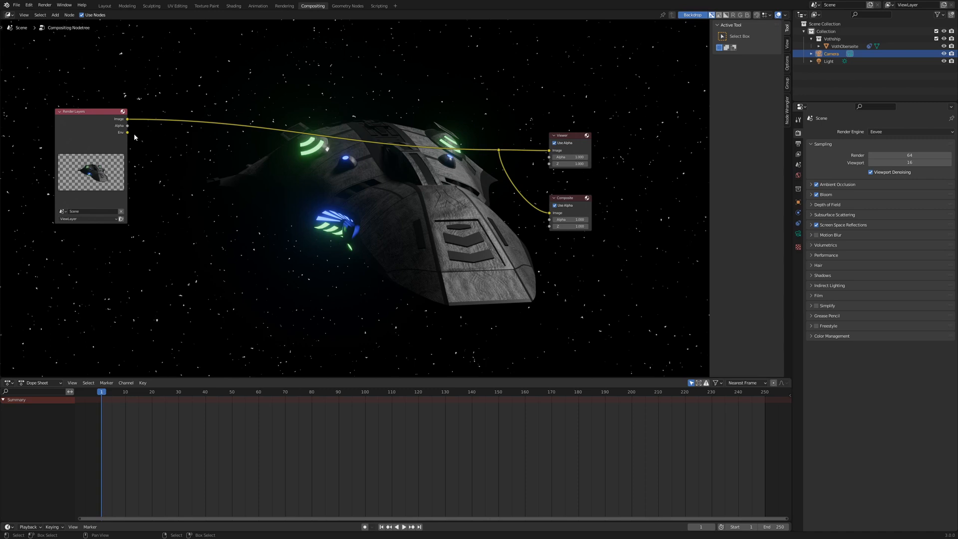
mouse_move(133, 140)
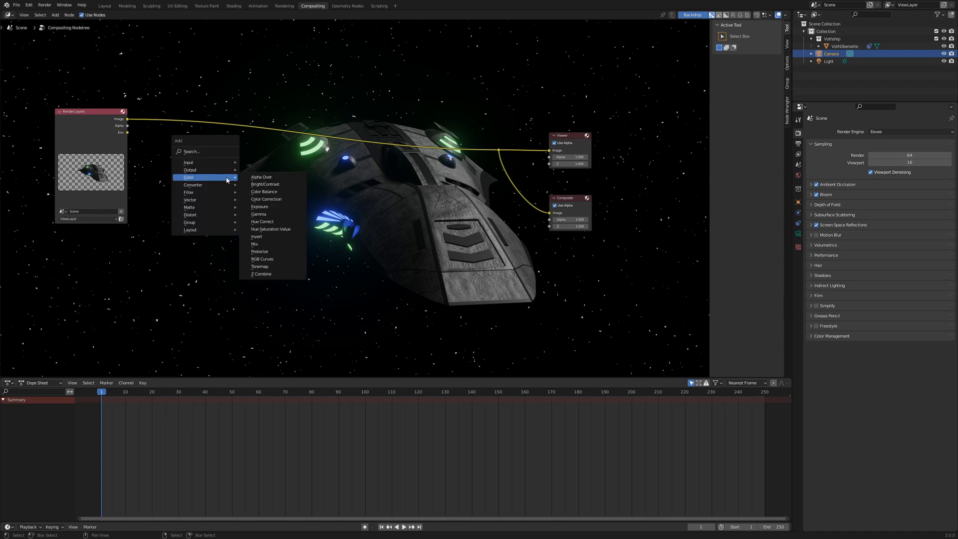
mouse_move(261, 177)
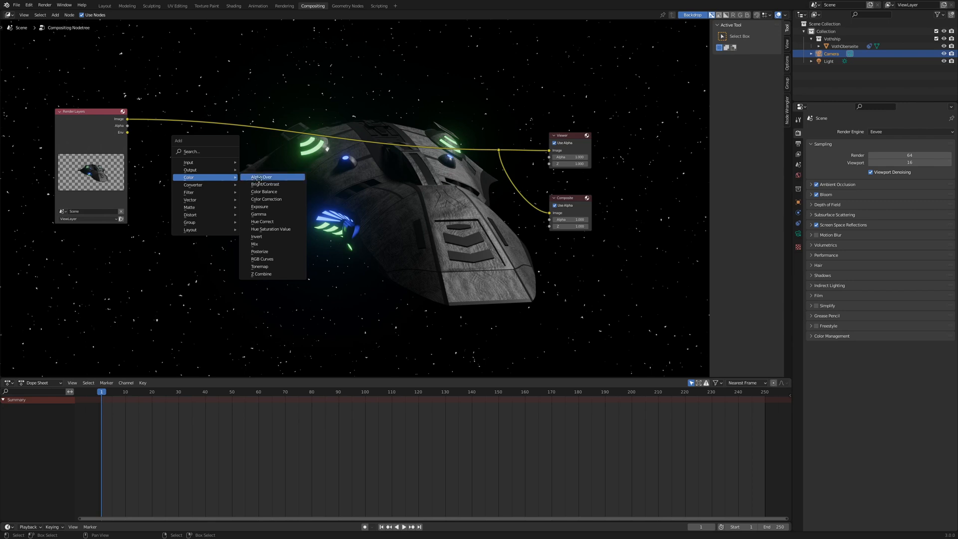
left_click(261, 177)
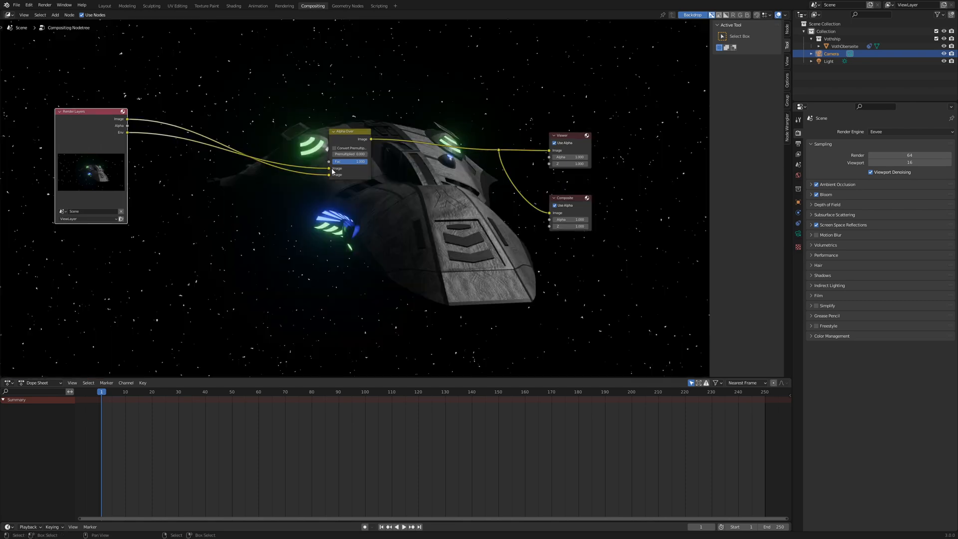
mouse_move(330, 186)
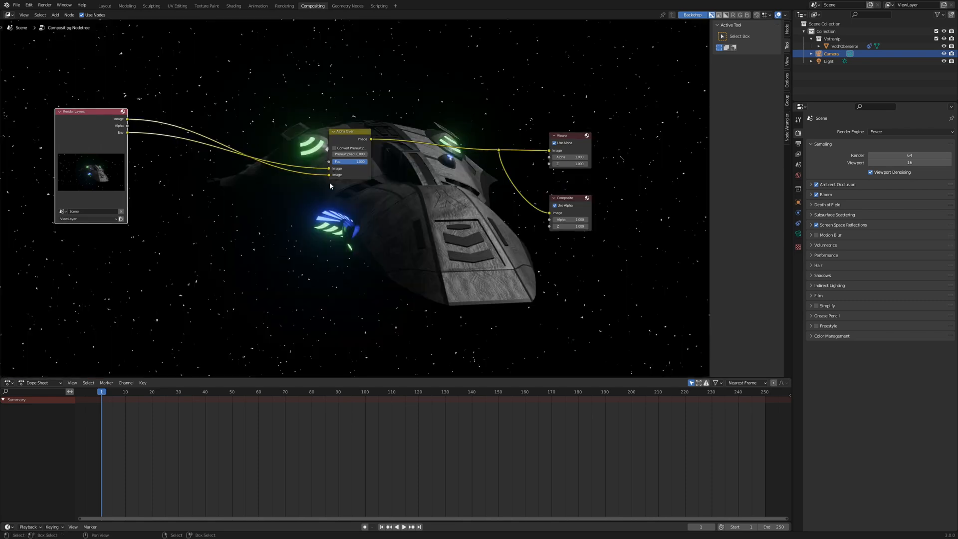
mouse_move(425, 226)
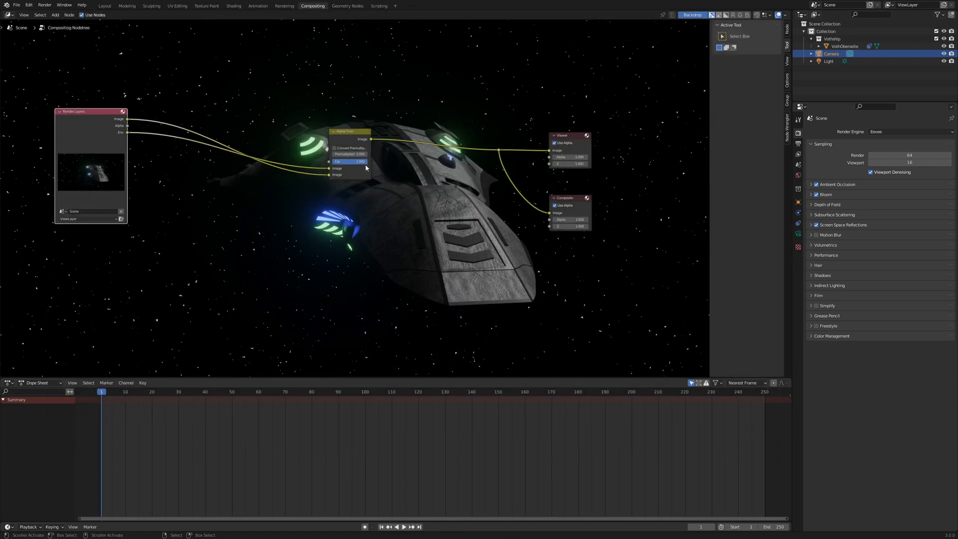
mouse_move(360, 162)
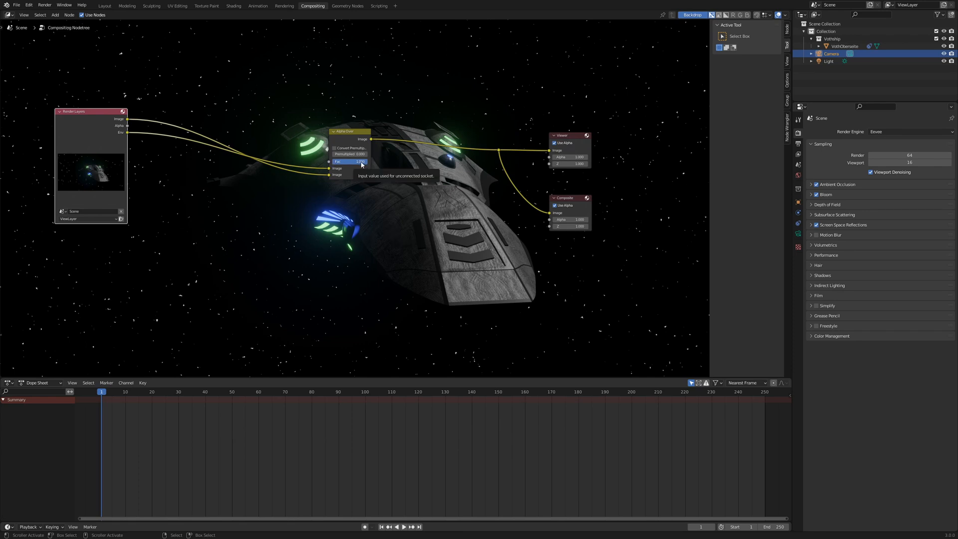
Set the Alpha Over factor to zero so only the star-field environment shows
left_click(349, 161)
type("0.000")
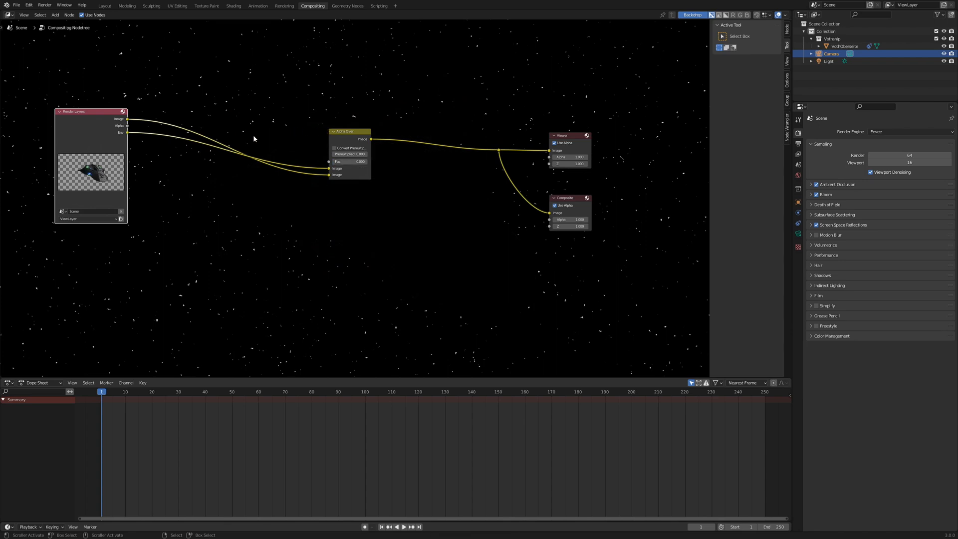
mouse_move(539, 275)
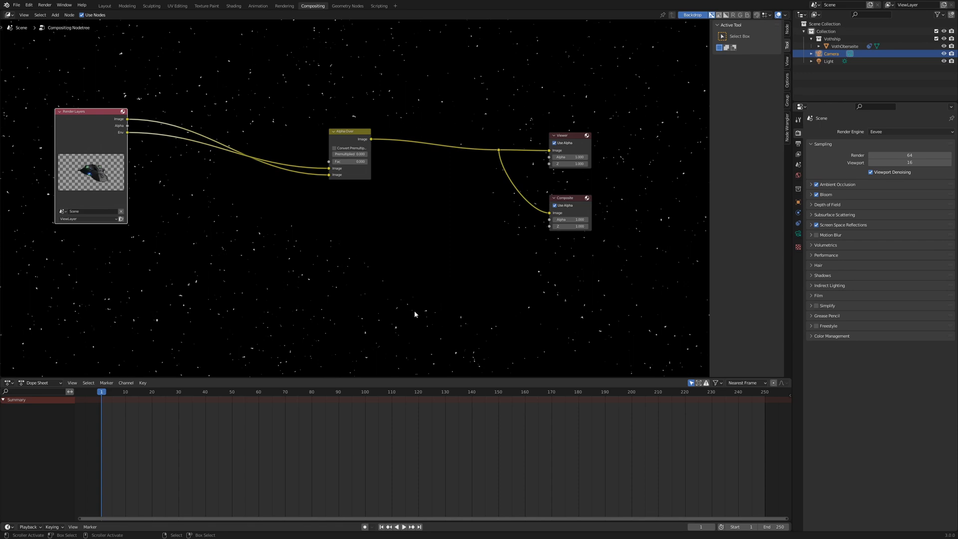
mouse_move(371, 253)
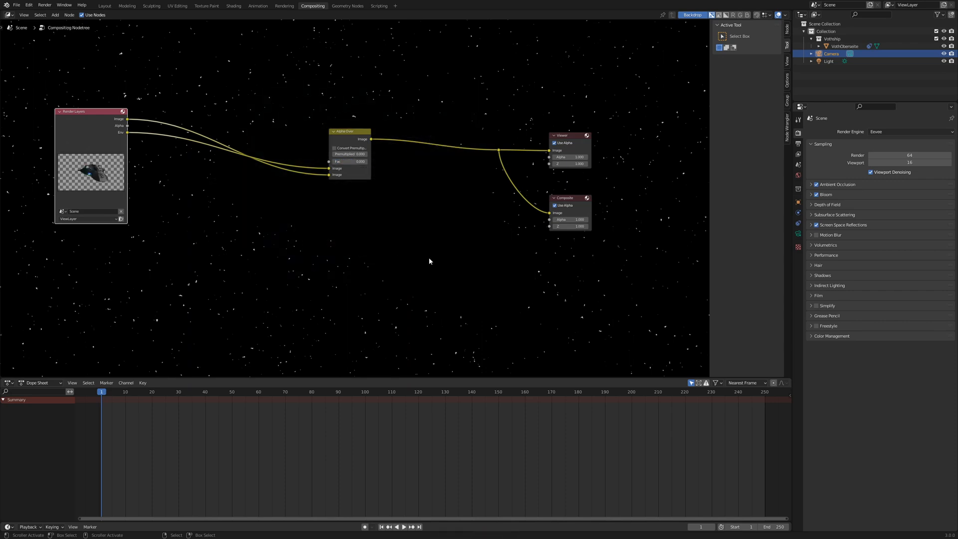
mouse_move(355, 119)
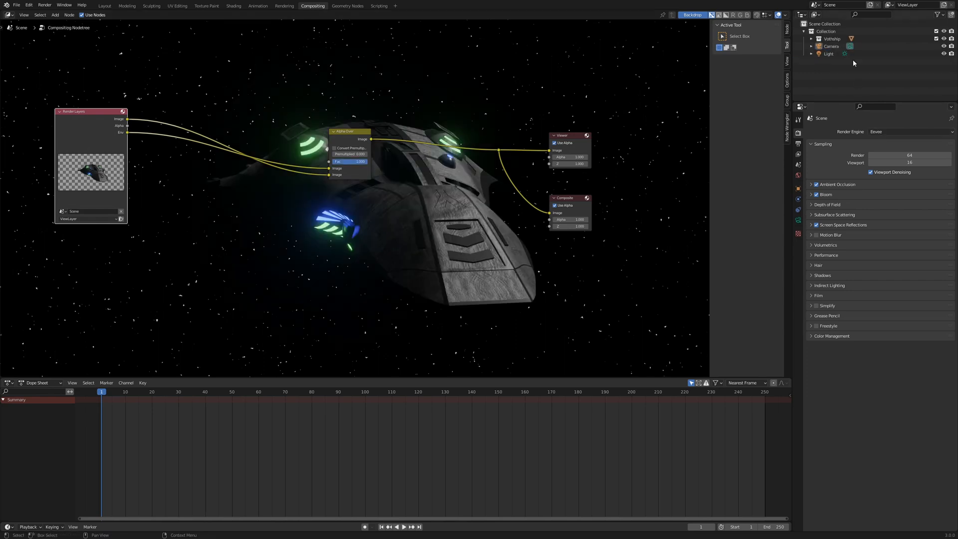
mouse_move(826, 29)
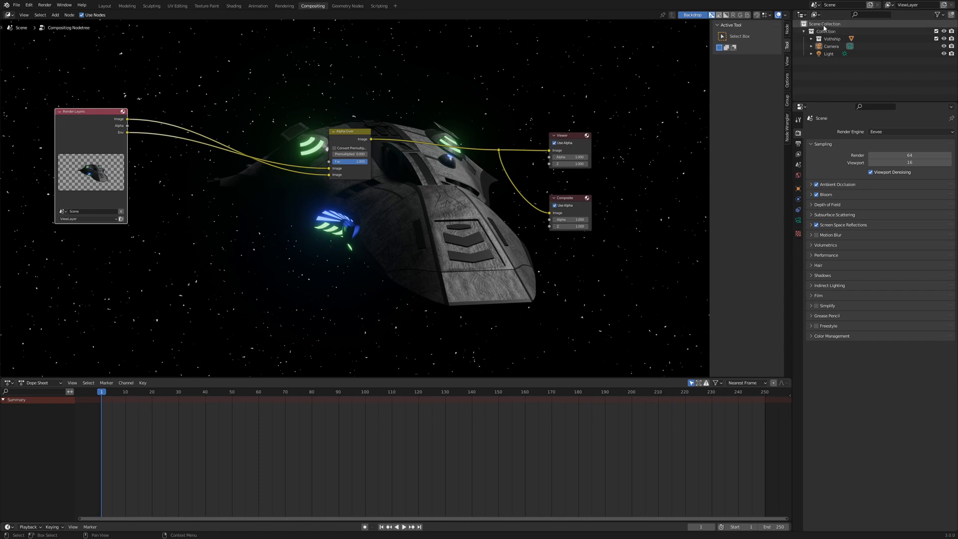
Create a new collection in the Outliner and name it Background
right_click(825, 27)
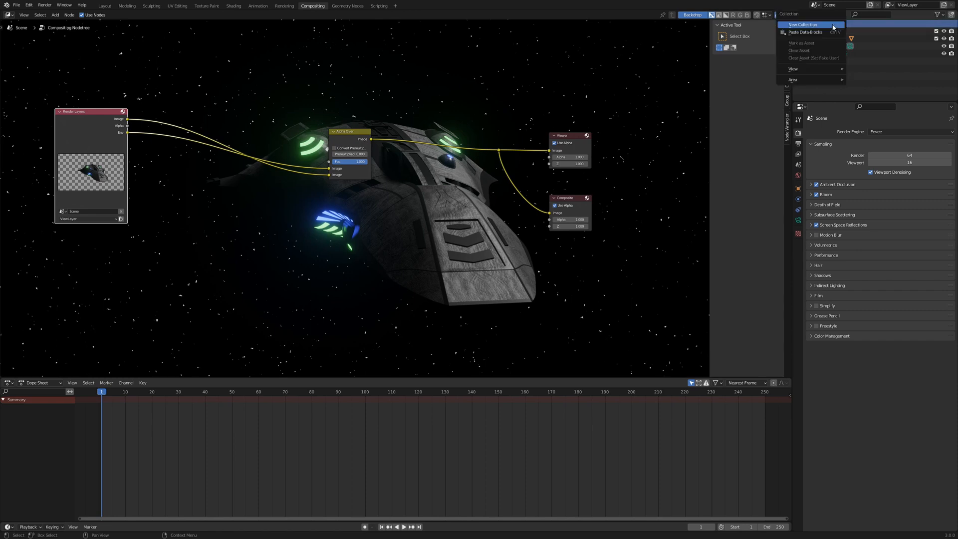
left_click(803, 24)
type("Background")
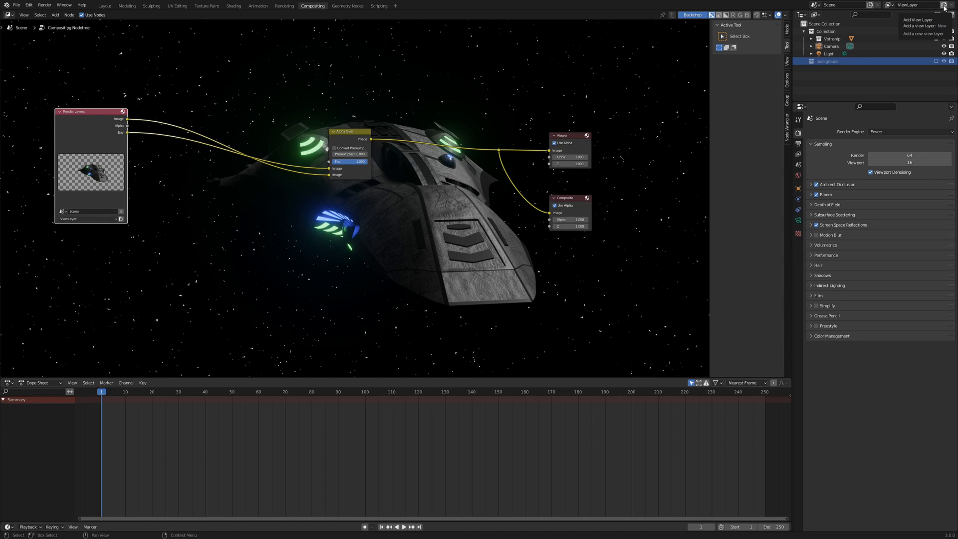
Add a new empty Background view layer that excludes the spaceship collection
left_click(944, 5)
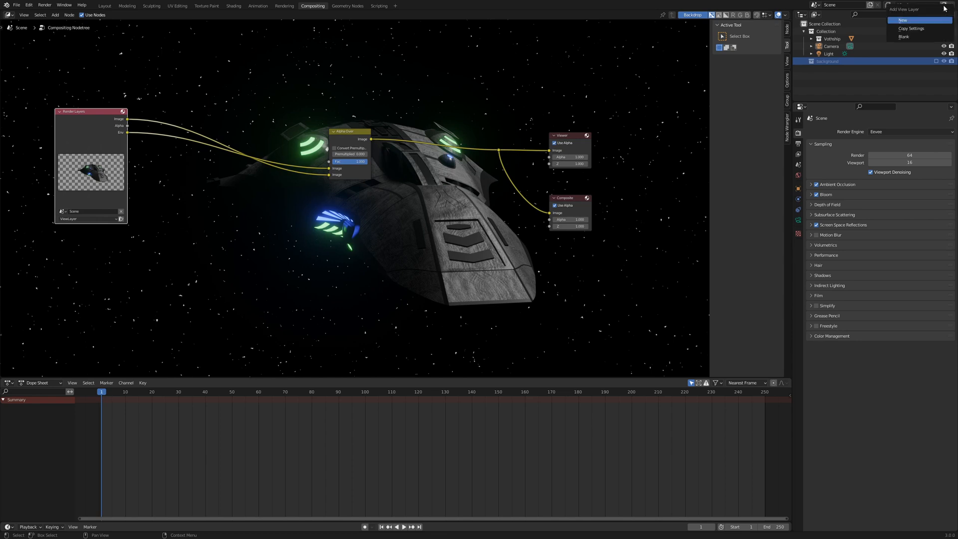
left_click(903, 20)
type("Background")
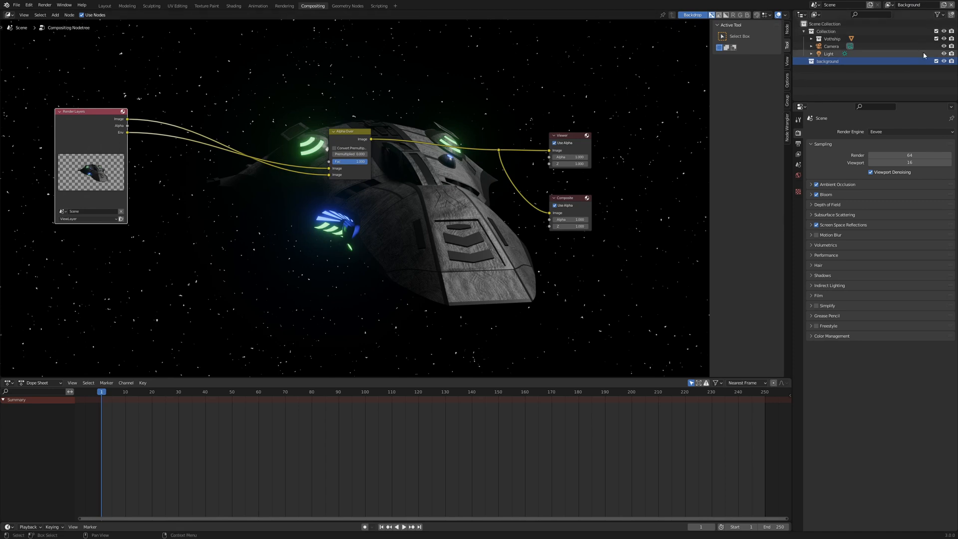
left_click(812, 31)
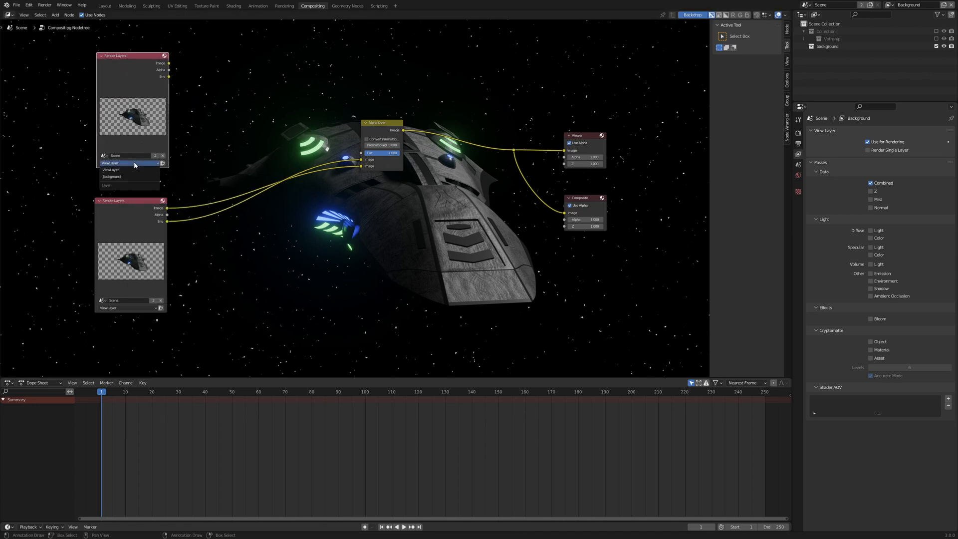
Switch the upper Render Layers node to the Background view layer
left_click(111, 177)
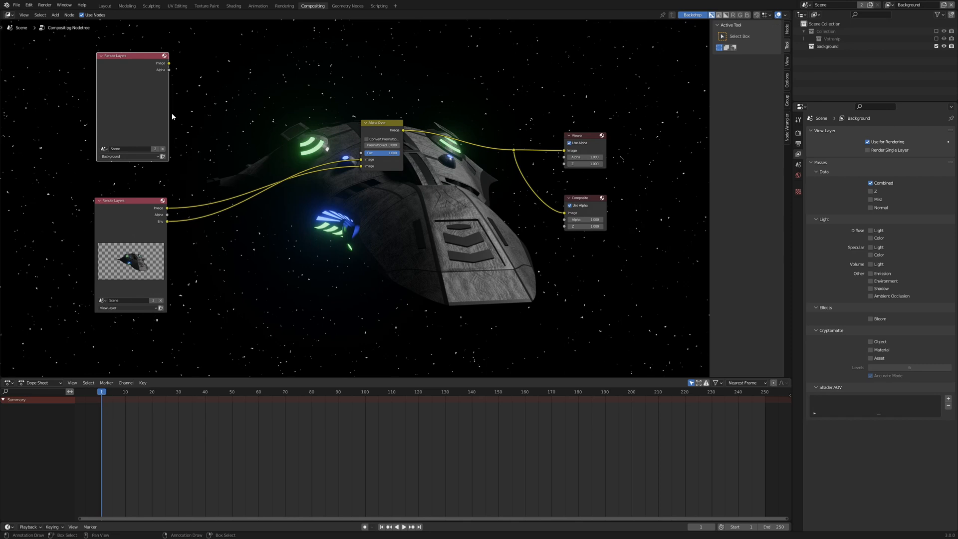
mouse_move(174, 83)
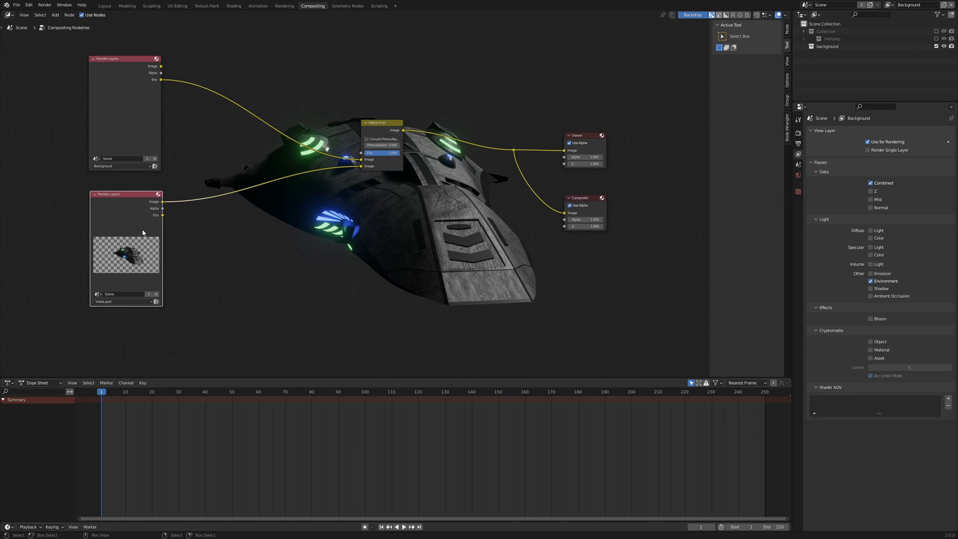
mouse_move(346, 201)
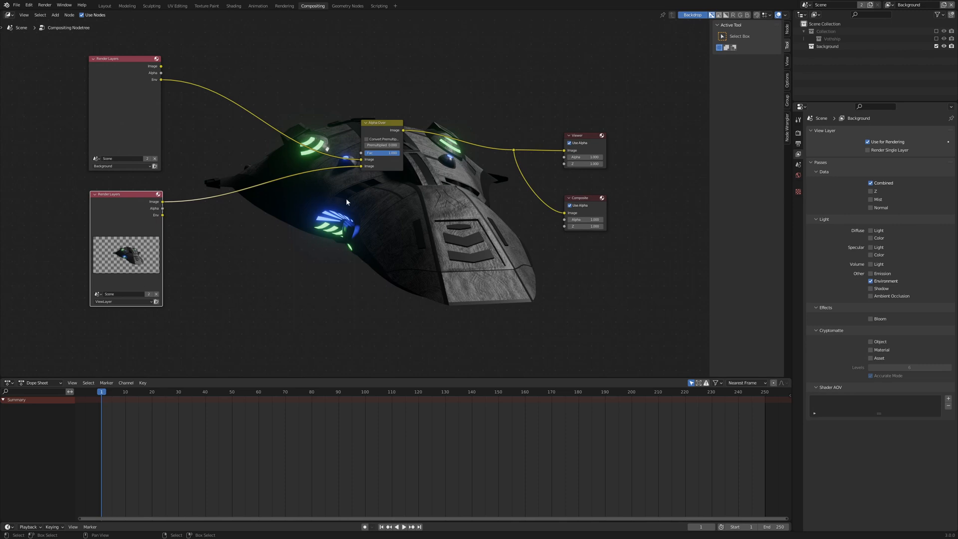
mouse_move(380, 183)
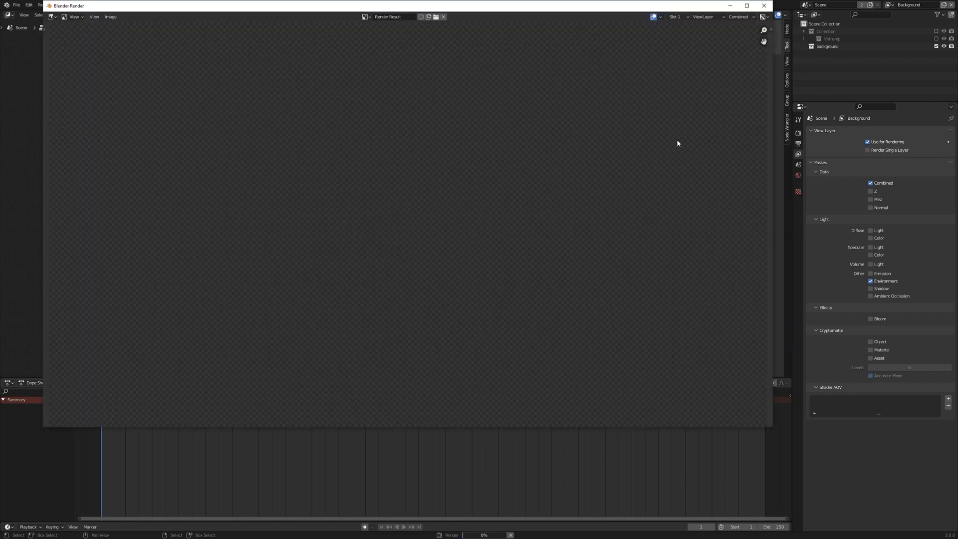
Close the Blender Render result window
left_click(313, 6)
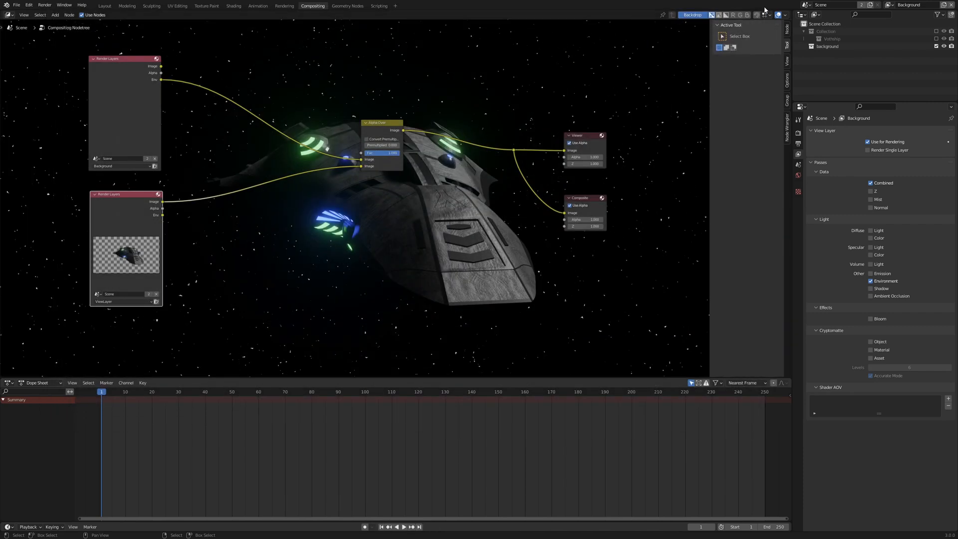
mouse_move(395, 153)
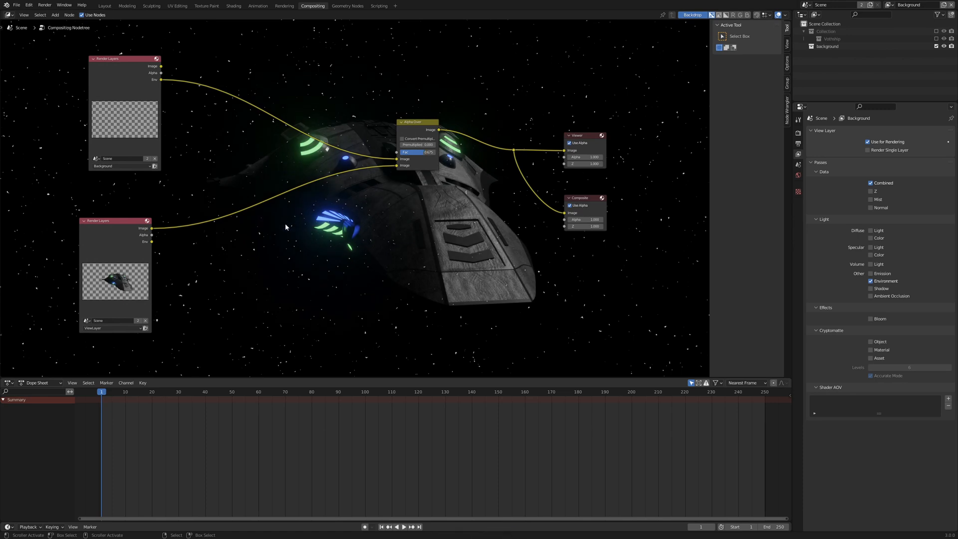
Add a Lens Distortion node before Alpha Over and adjust its dispersion on the ship
left_click(248, 224)
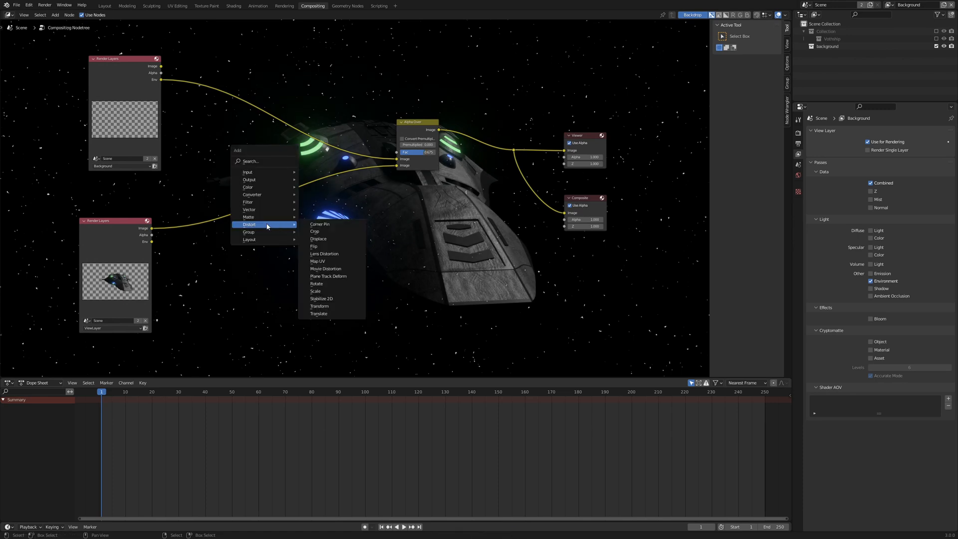
left_click(324, 253)
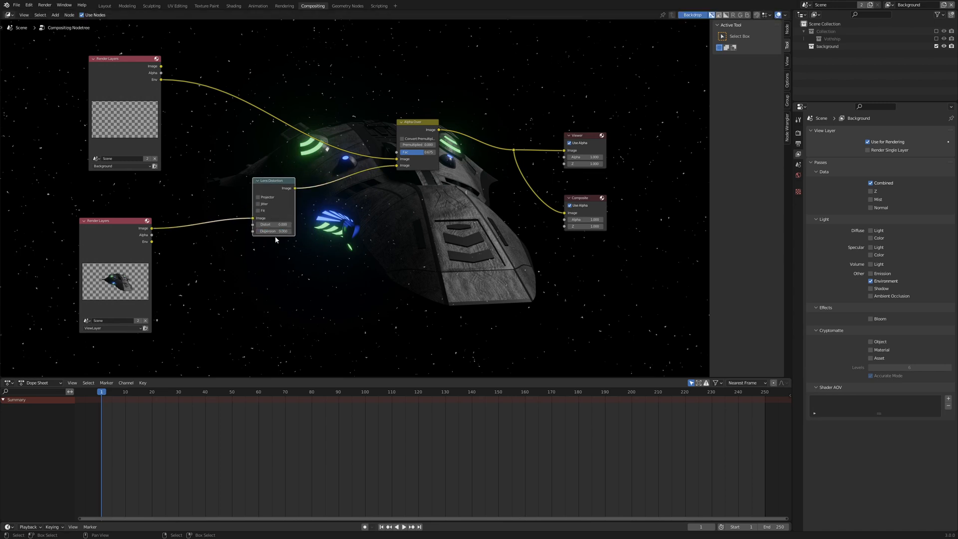
left_click(274, 231)
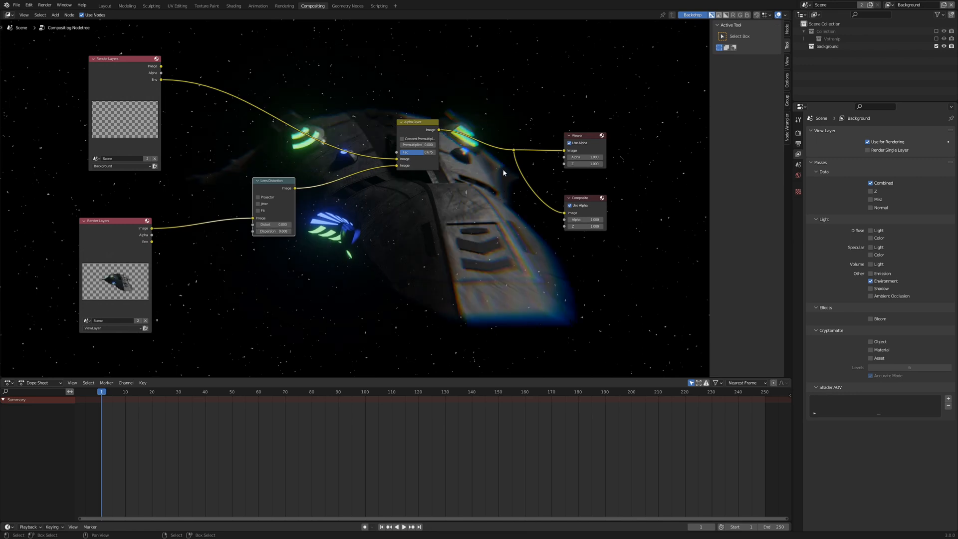
mouse_move(435, 199)
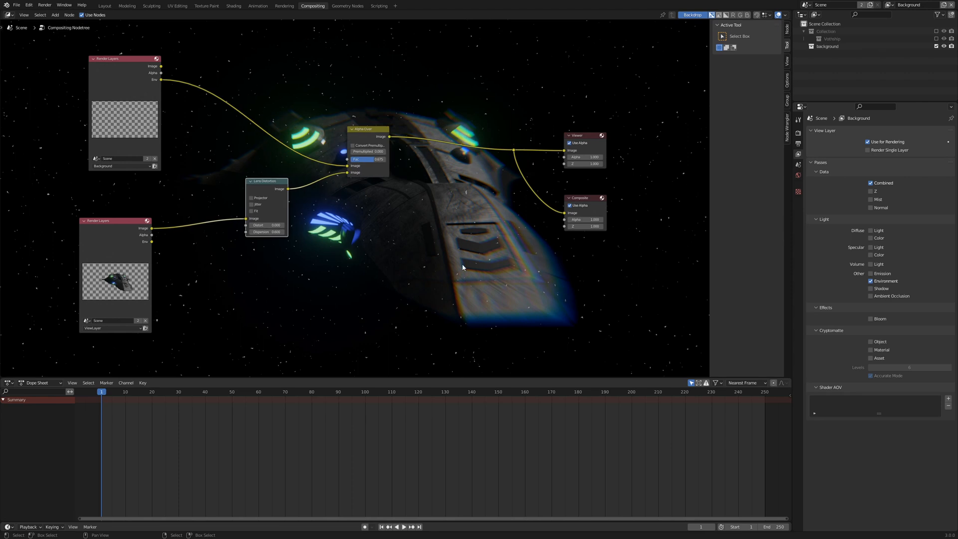
mouse_move(507, 202)
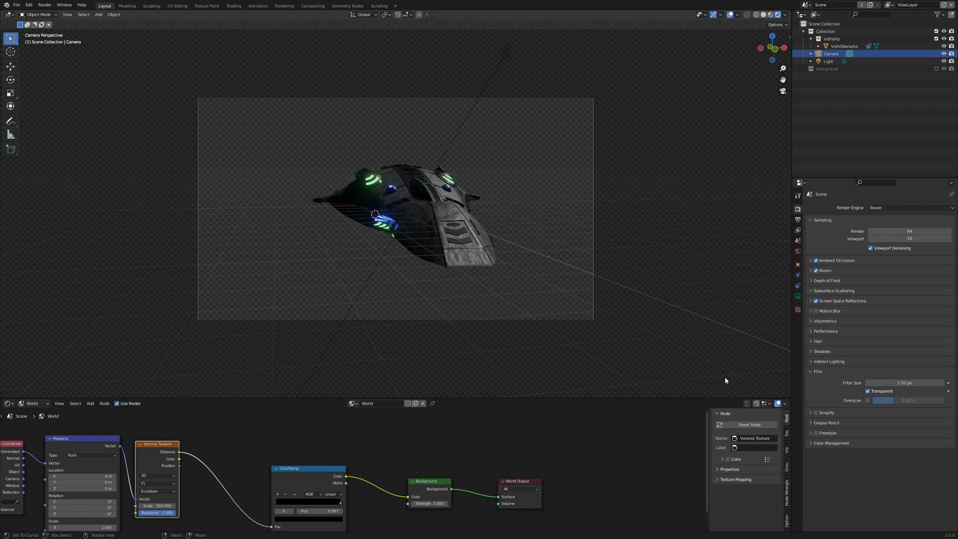
mouse_move(546, 328)
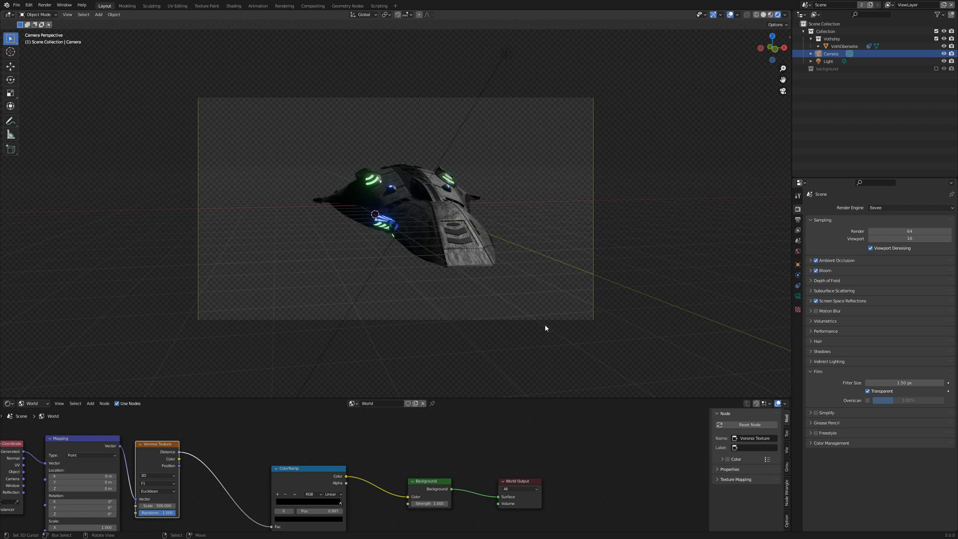